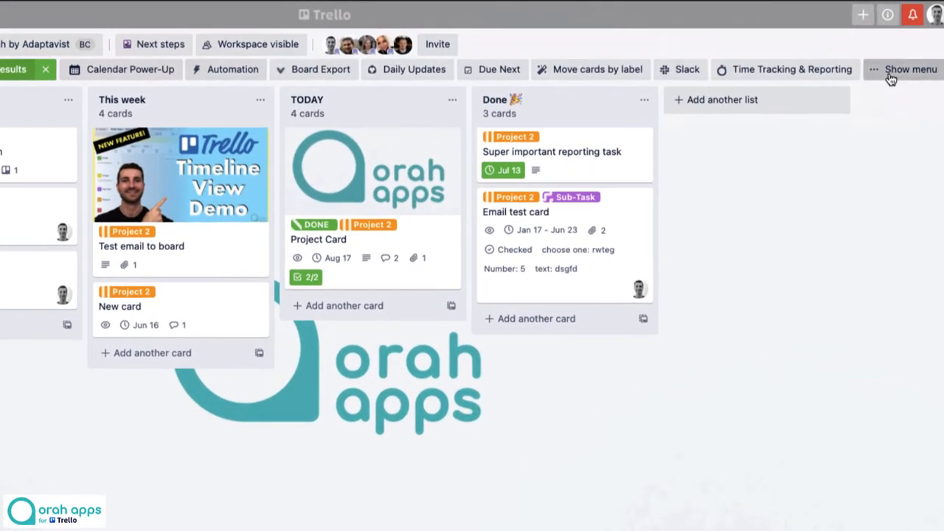
Bring up the Change background choices from the board's Show menu.
left_click(911, 69)
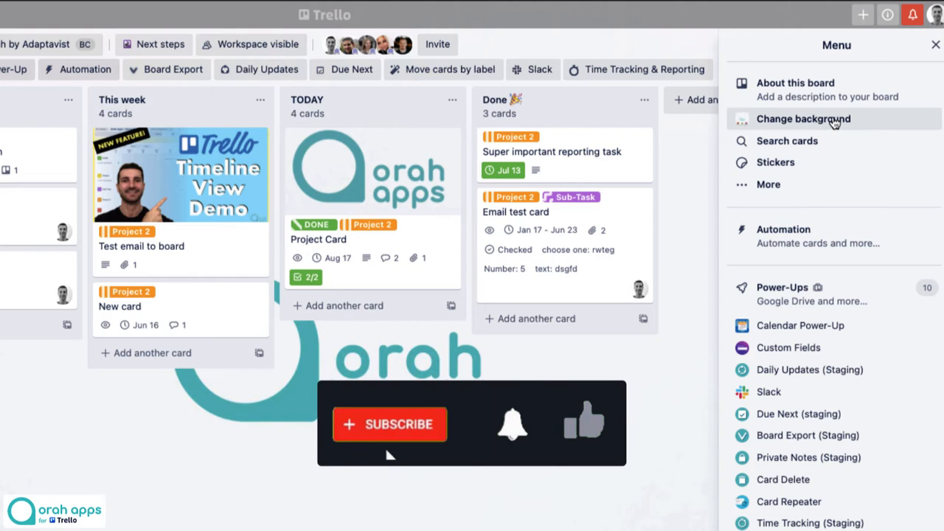
left_click(803, 118)
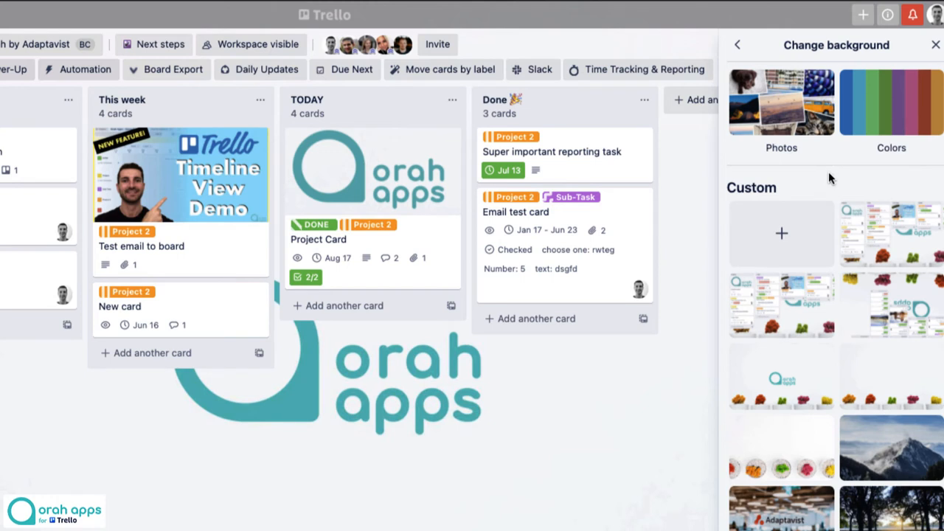
mouse_move(782, 233)
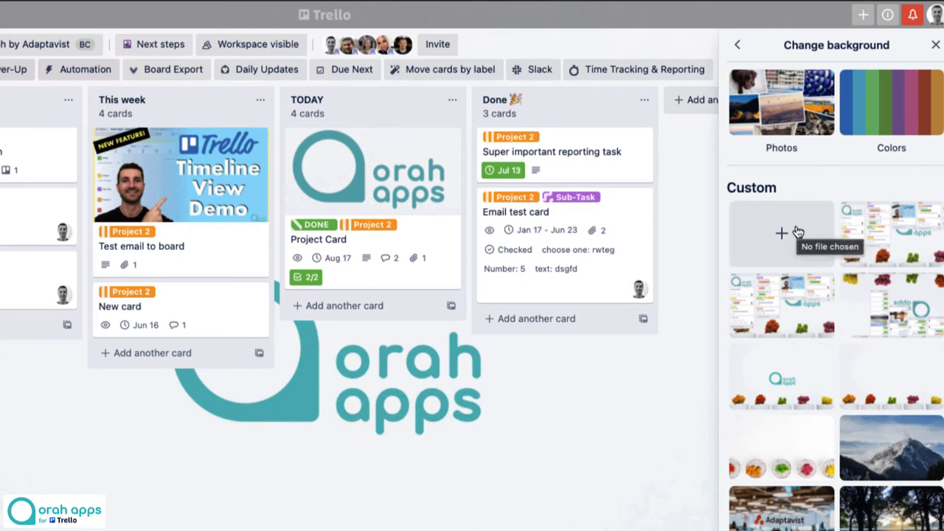
mouse_move(870, 376)
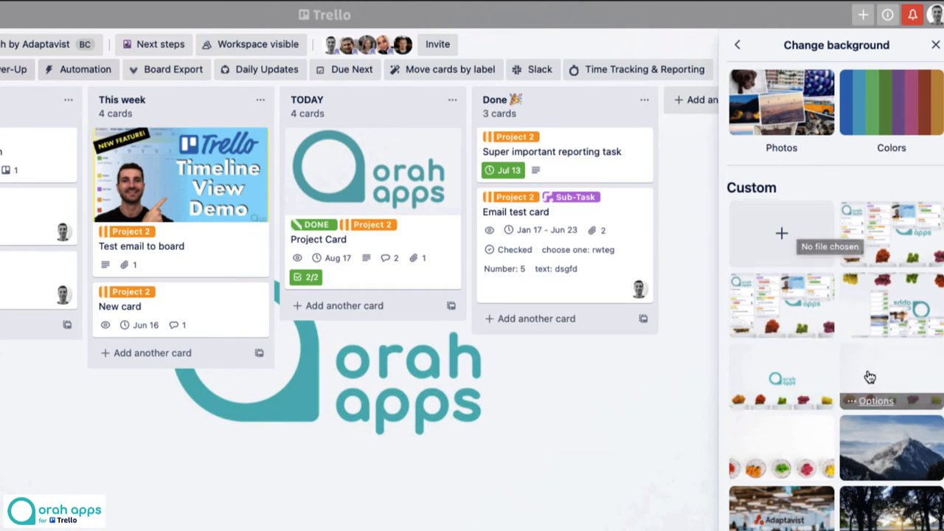
mouse_move(797, 213)
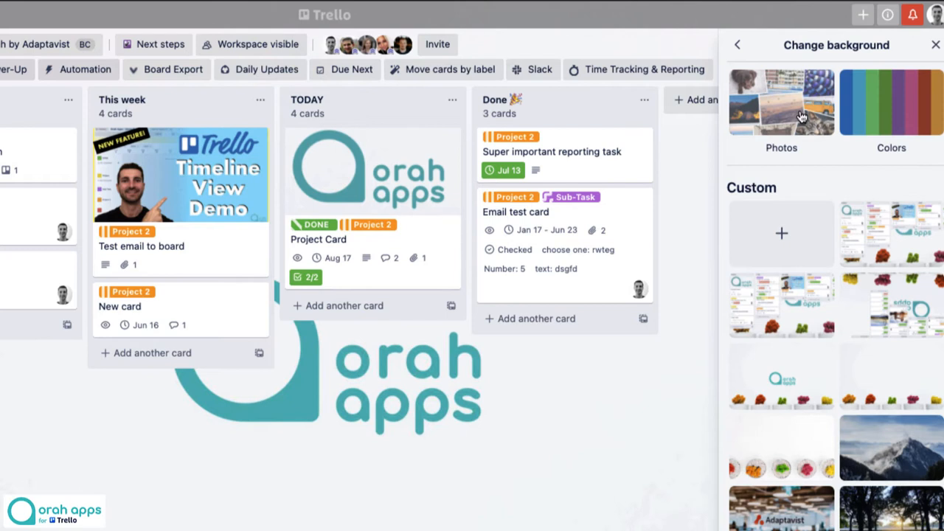
Preview the solid Colors backgrounds, then return to the background choices.
left_click(892, 102)
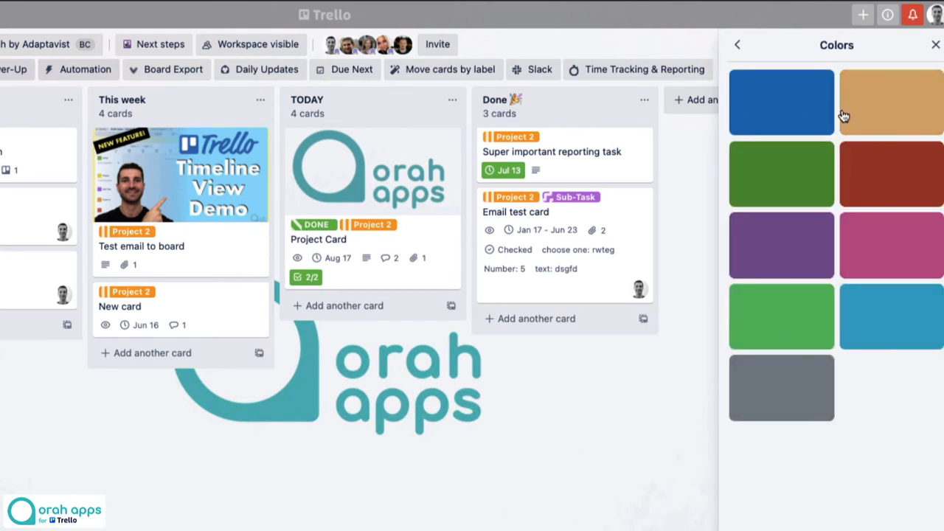
left_click(737, 44)
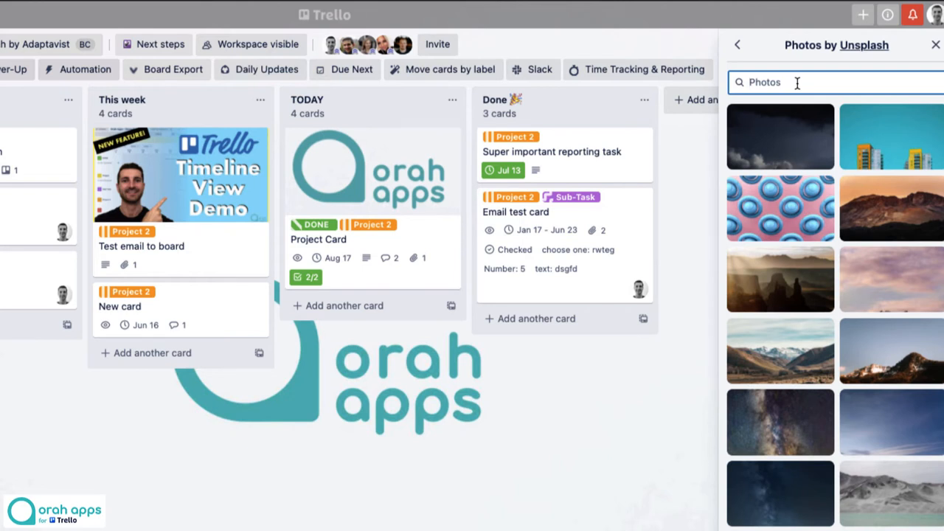
Search Unsplash for mountains and apply the mountain-lake photo as the board background.
type("moutains")
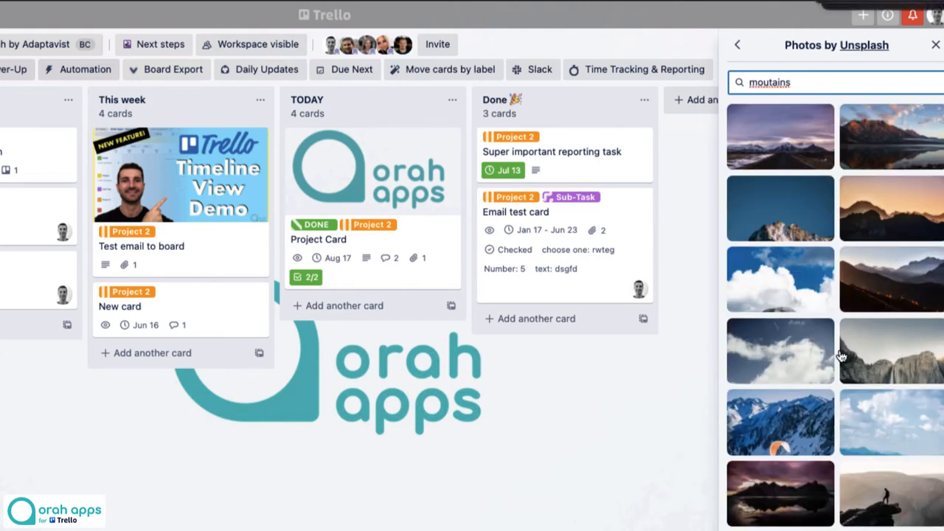
scroll("down", 3)
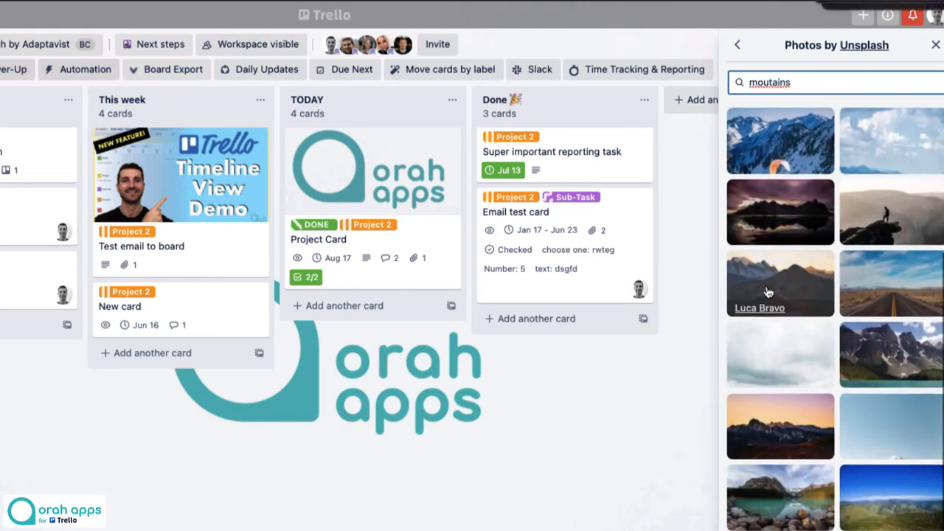
scroll("down", 3)
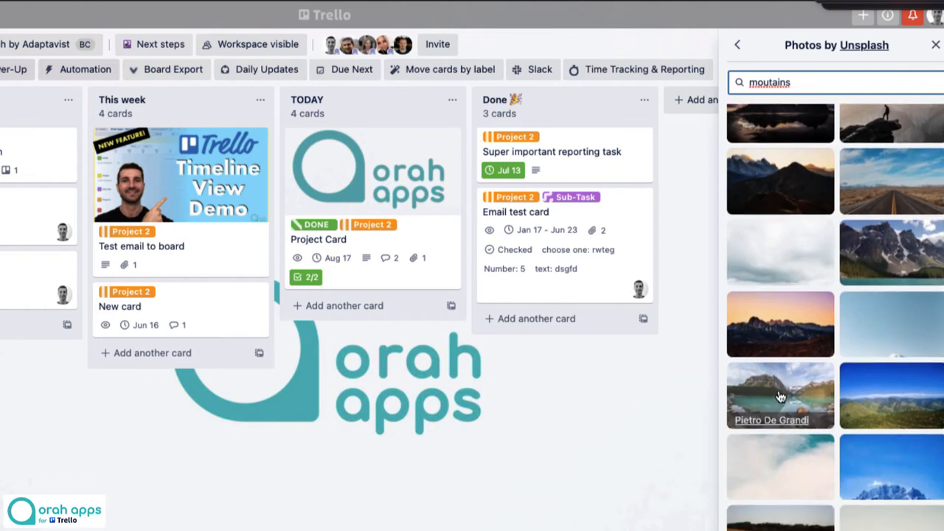
left_click(780, 395)
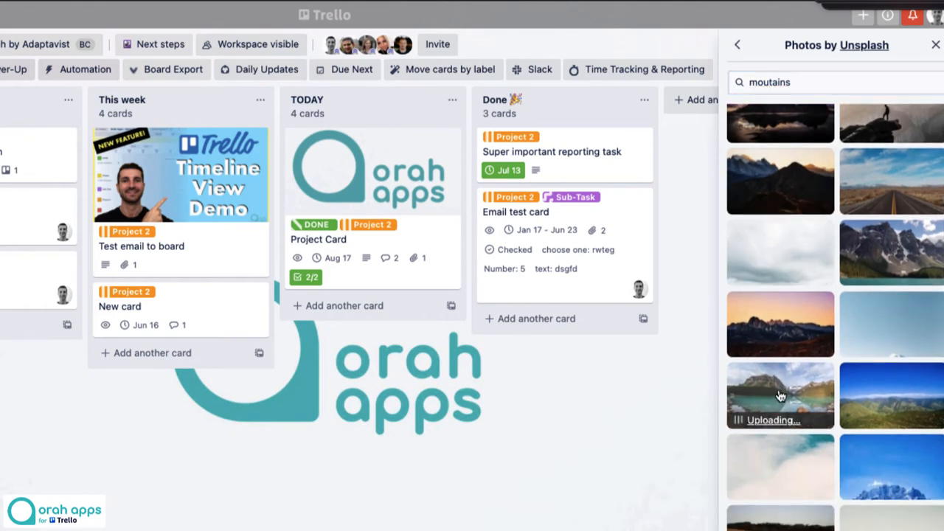
left_click(779, 396)
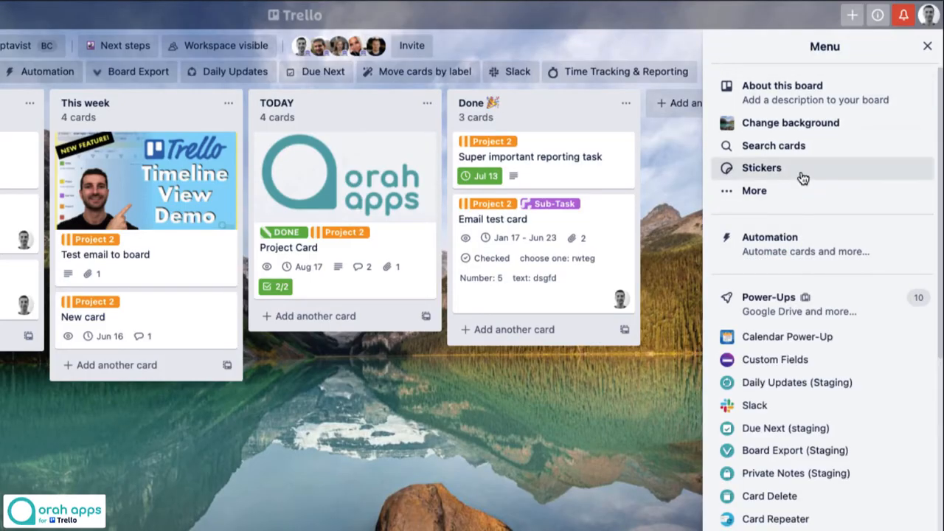
Show the sticker collection with emoji stickers and the Taco pack.
left_click(761, 168)
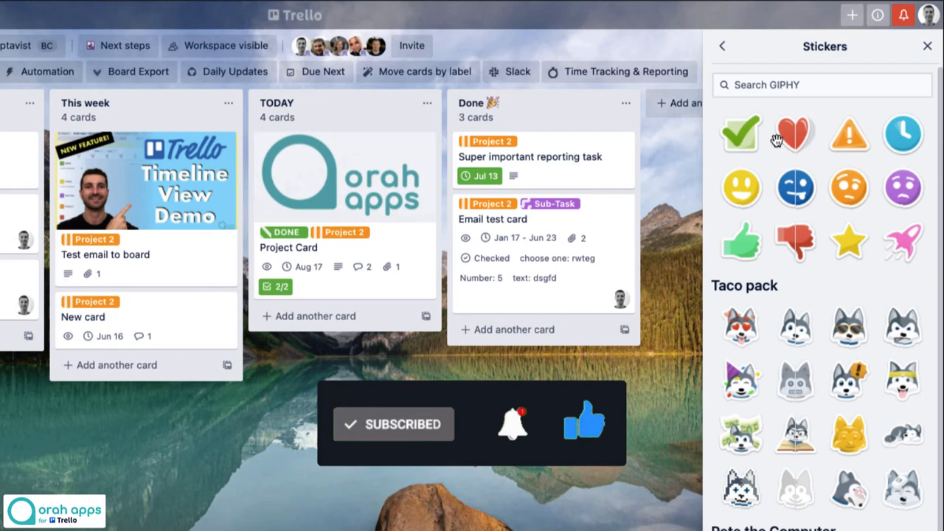
mouse_move(805, 289)
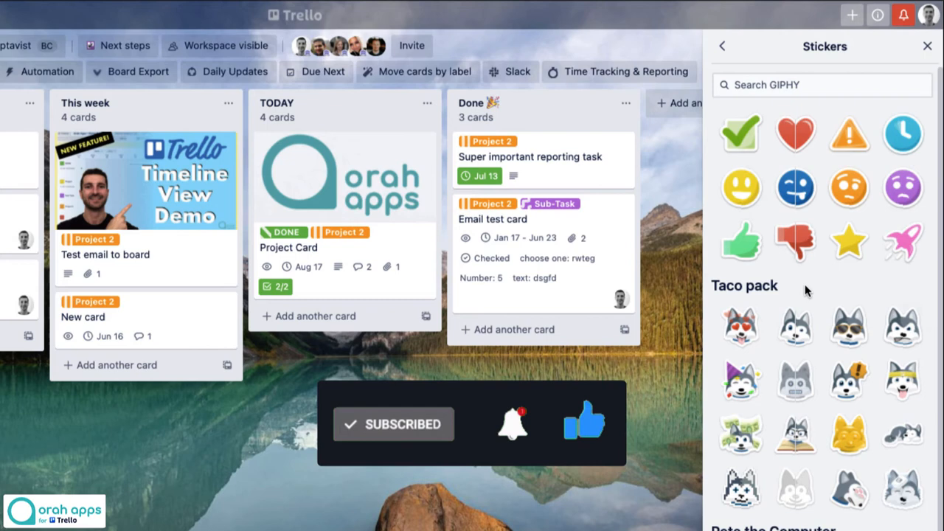
scroll("down", 3)
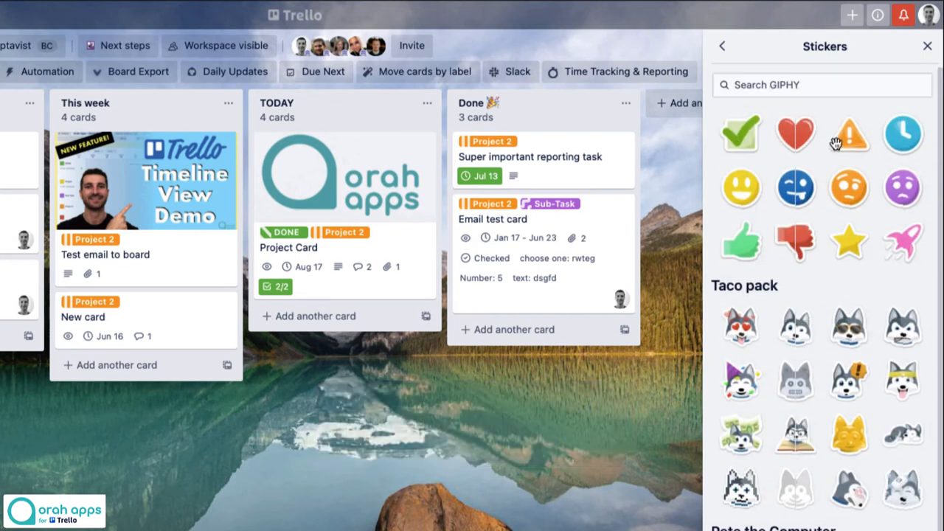
mouse_move(795, 310)
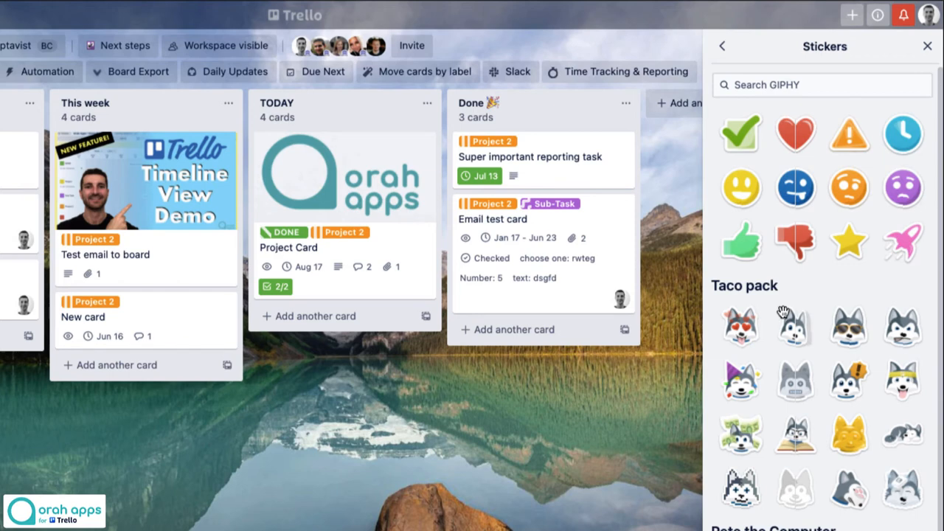
mouse_move(791, 140)
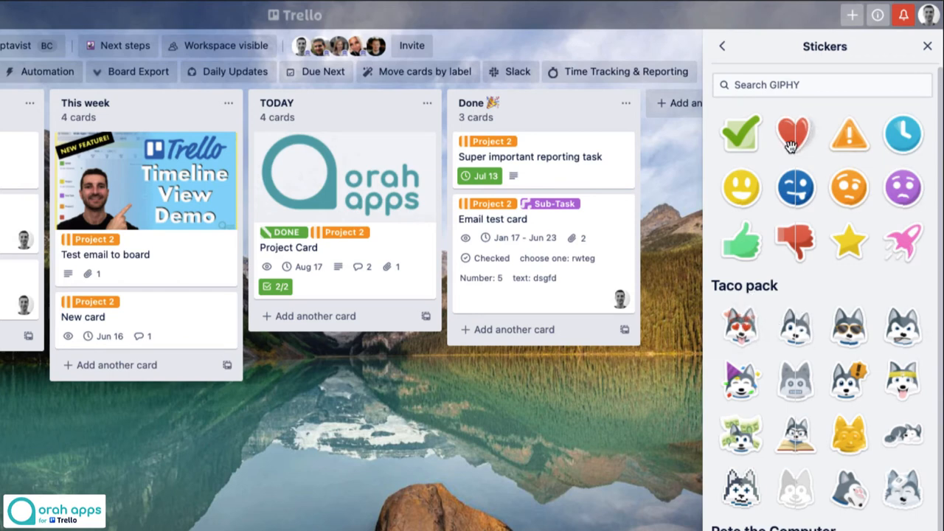
mouse_move(795, 242)
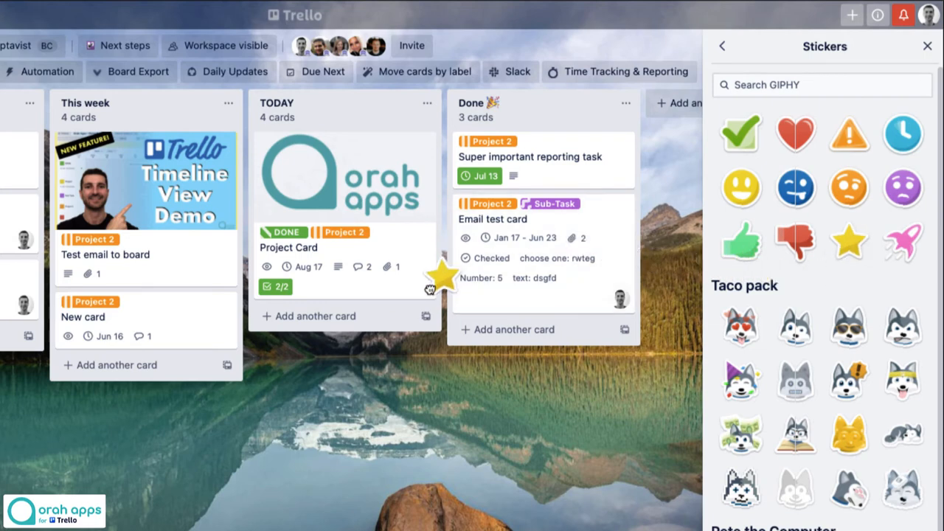
left_click_drag(431, 288, 168, 317)
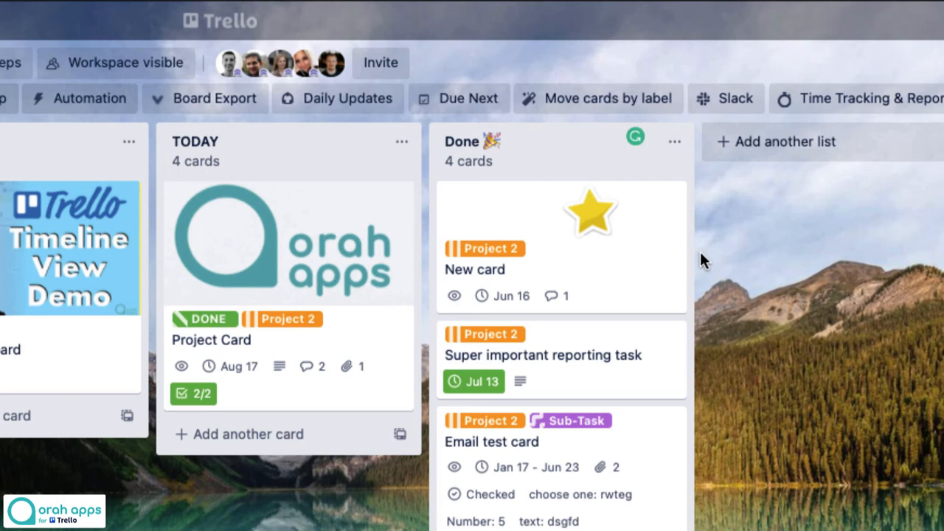
mouse_move(717, 283)
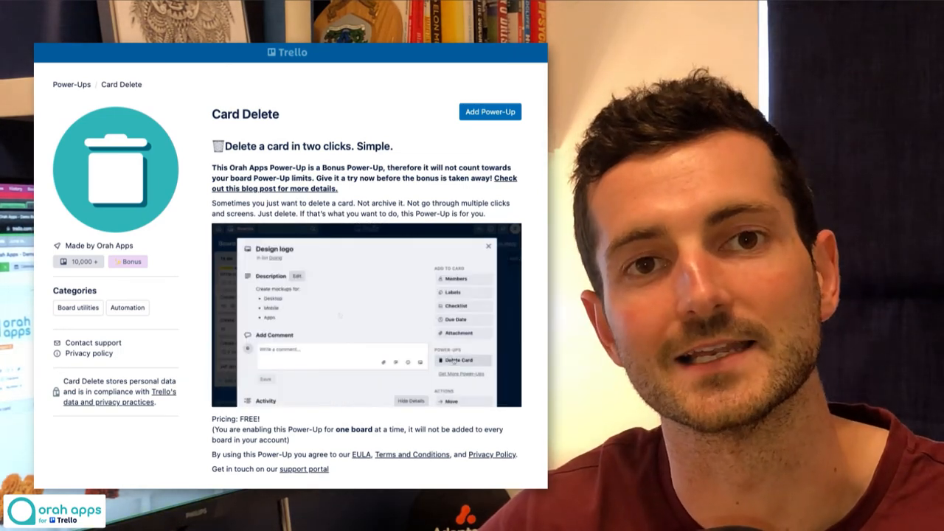
Show the Card Delete Power-Up page with its delete-confirmation demo image.
left_click(463, 360)
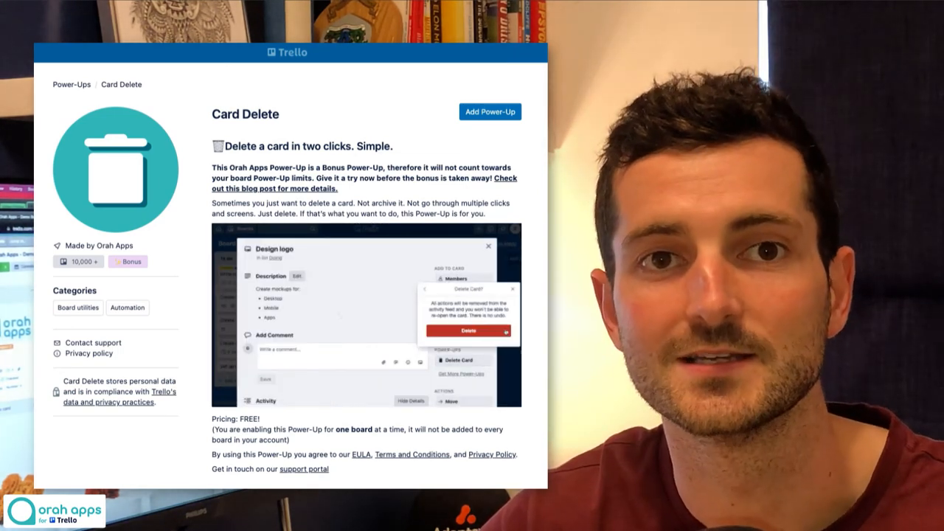